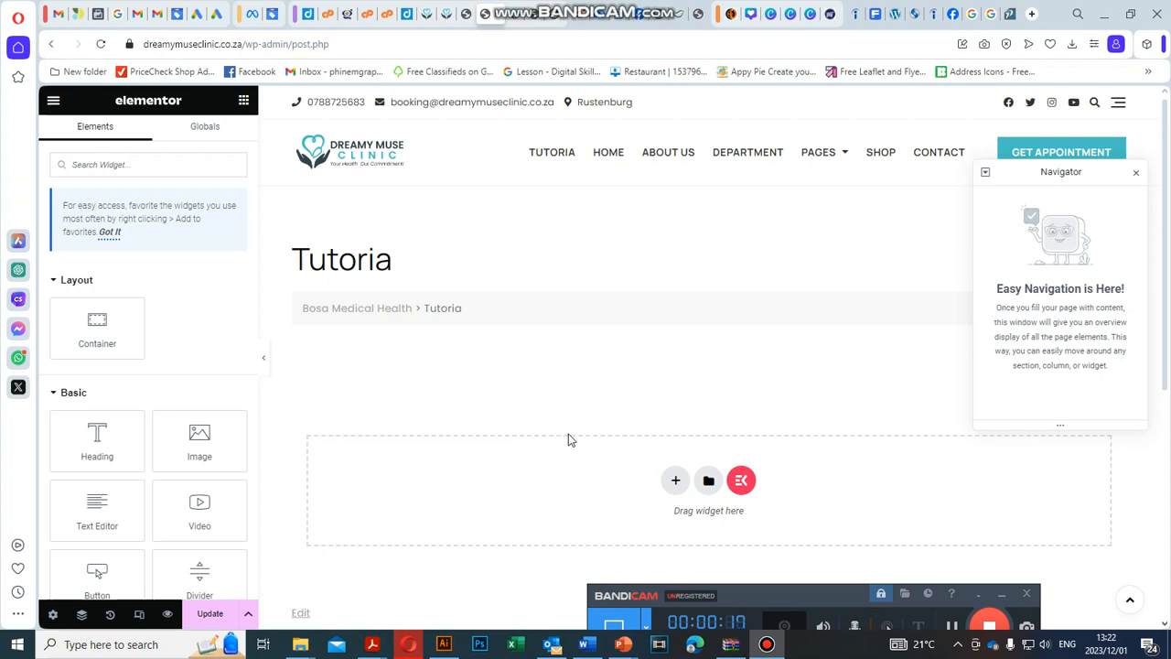
{"action": "mouse_move", "coordinate": [563, 485]}
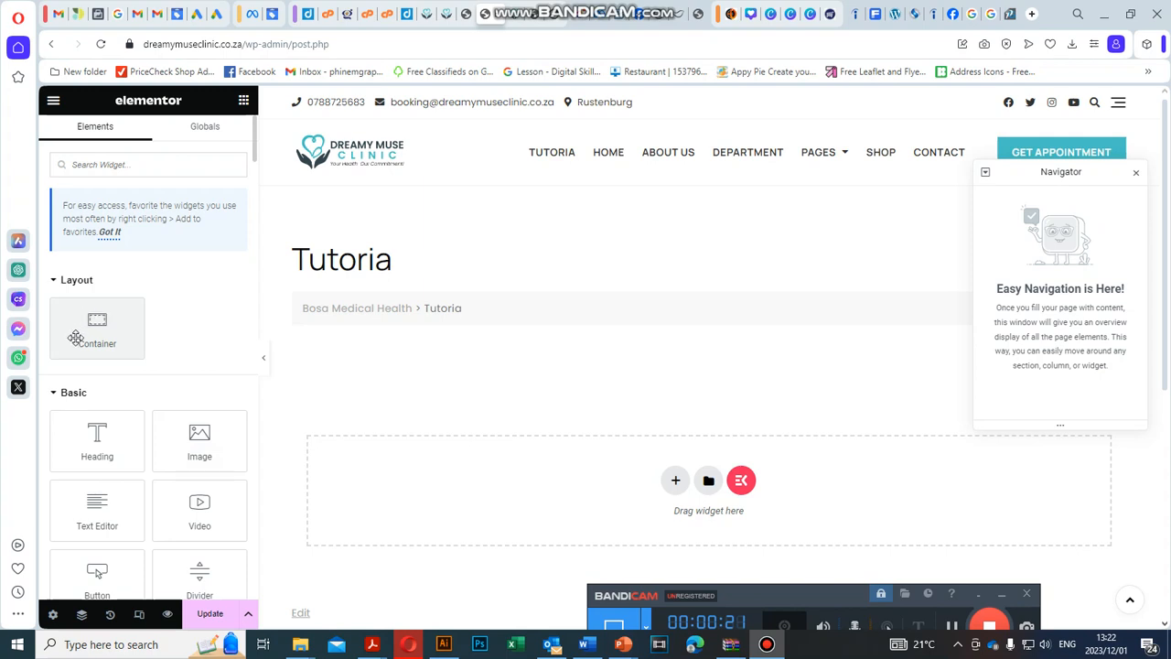
{"action": "mouse_move", "coordinate": [95, 267]}
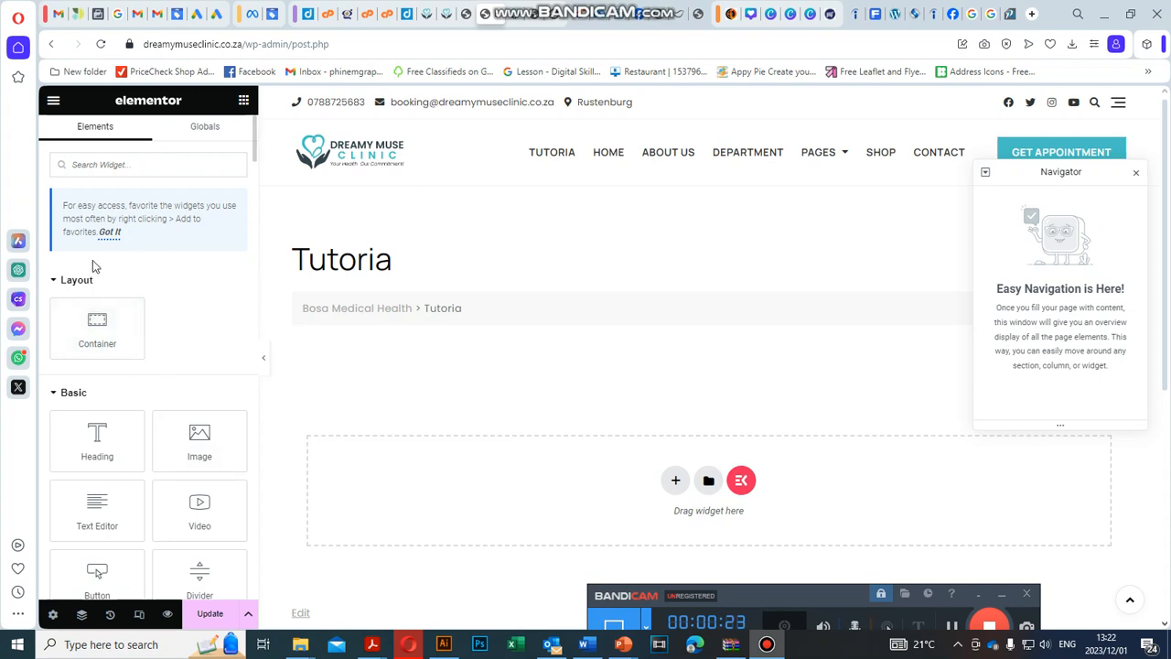
{"action": "mouse_move", "coordinate": [238, 392]}
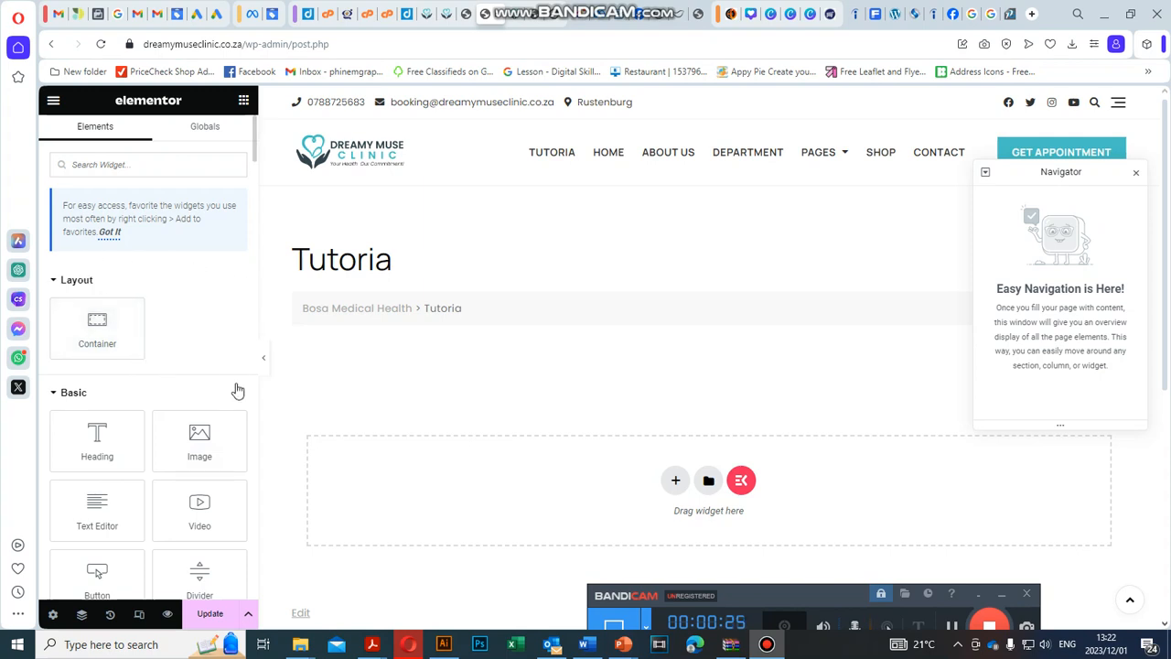
{"action": "mouse_move", "coordinate": [212, 392]}
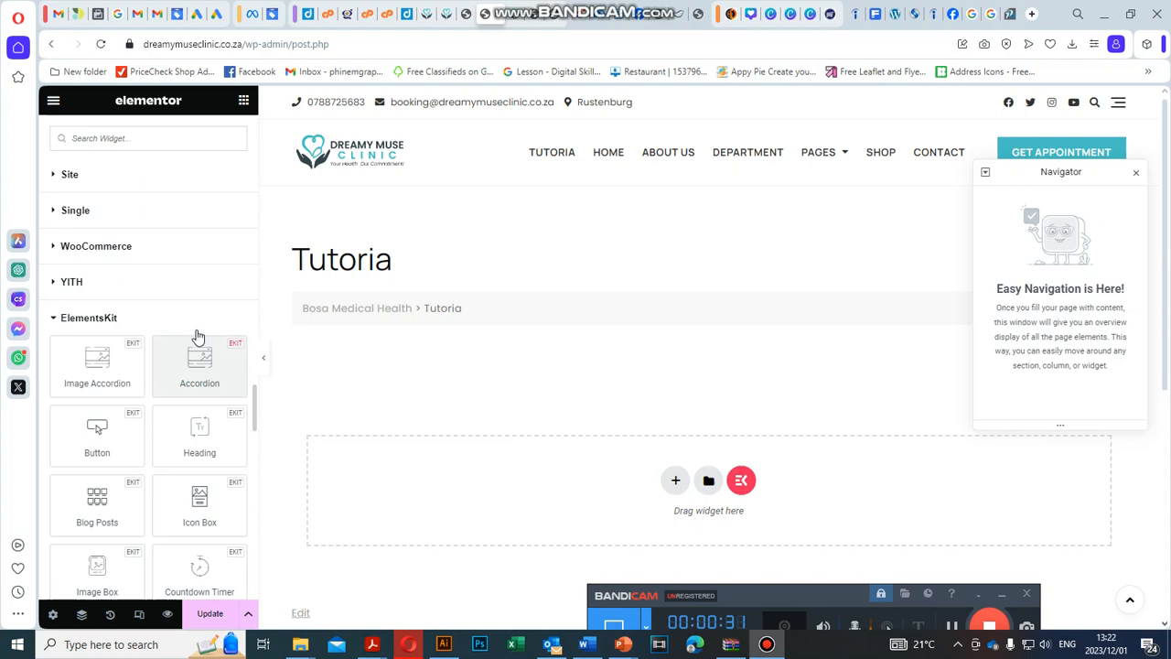
Step: Go to Elementor > Settings and show the Features section listing experiments
{"action": "scroll", "scroll_direction": "down", "scroll_amount": 3}
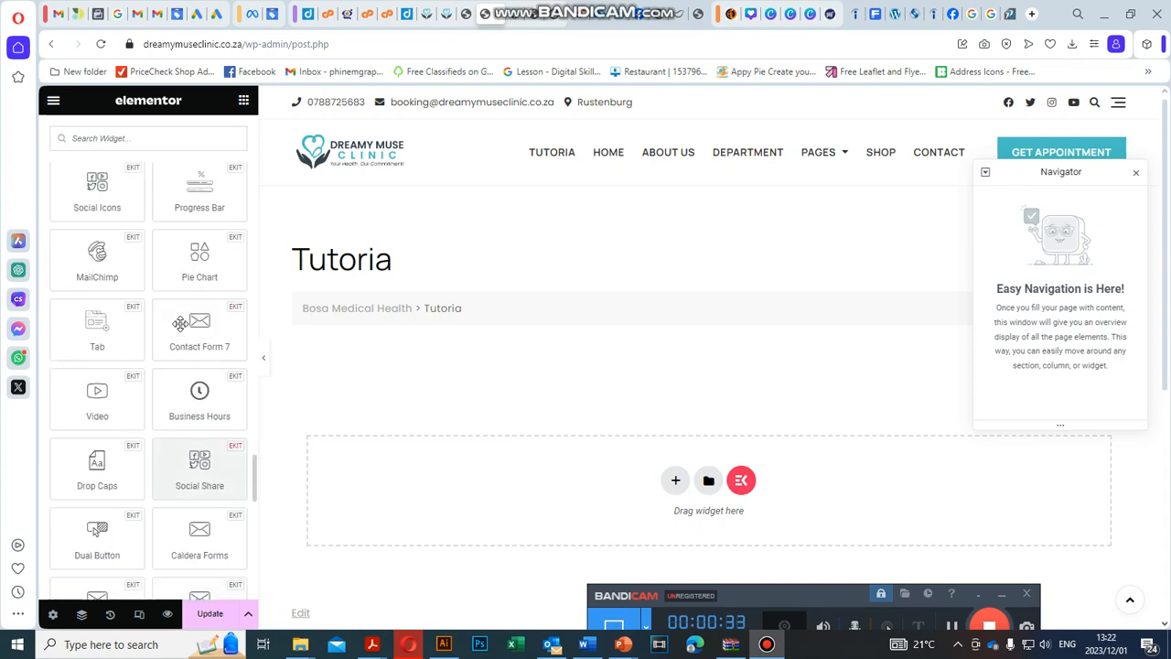
{"action": "scroll", "scroll_direction": "down", "scroll_amount": 3}
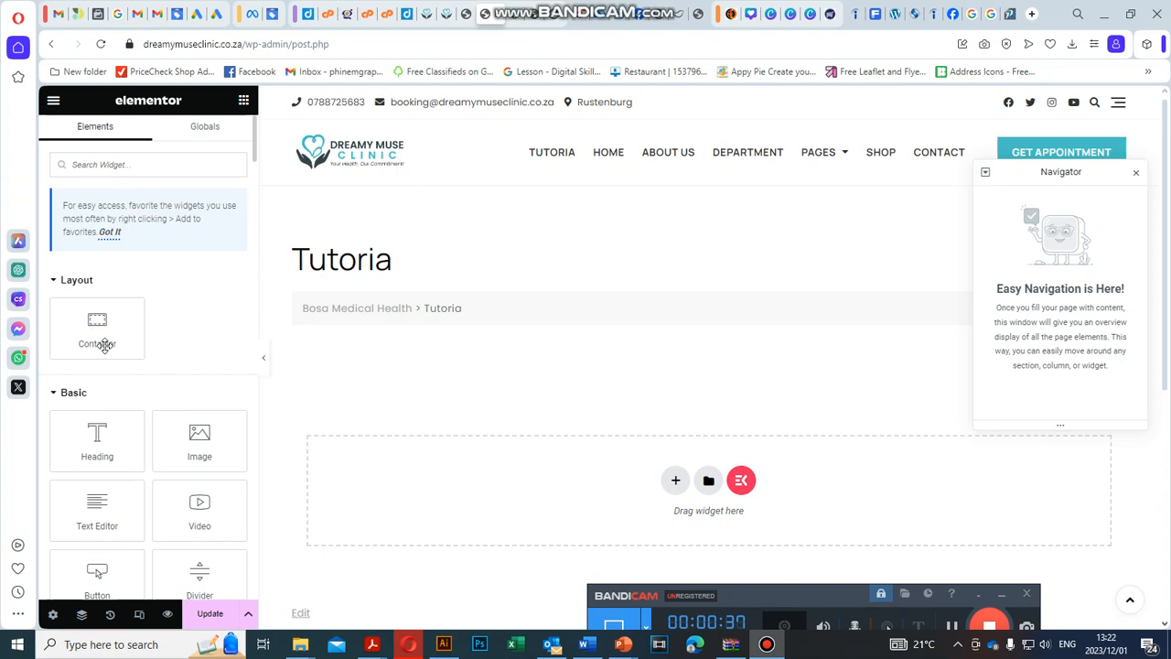
{"action": "left_click_drag", "start_coordinate": [97, 328], "coordinate": [510, 497]}
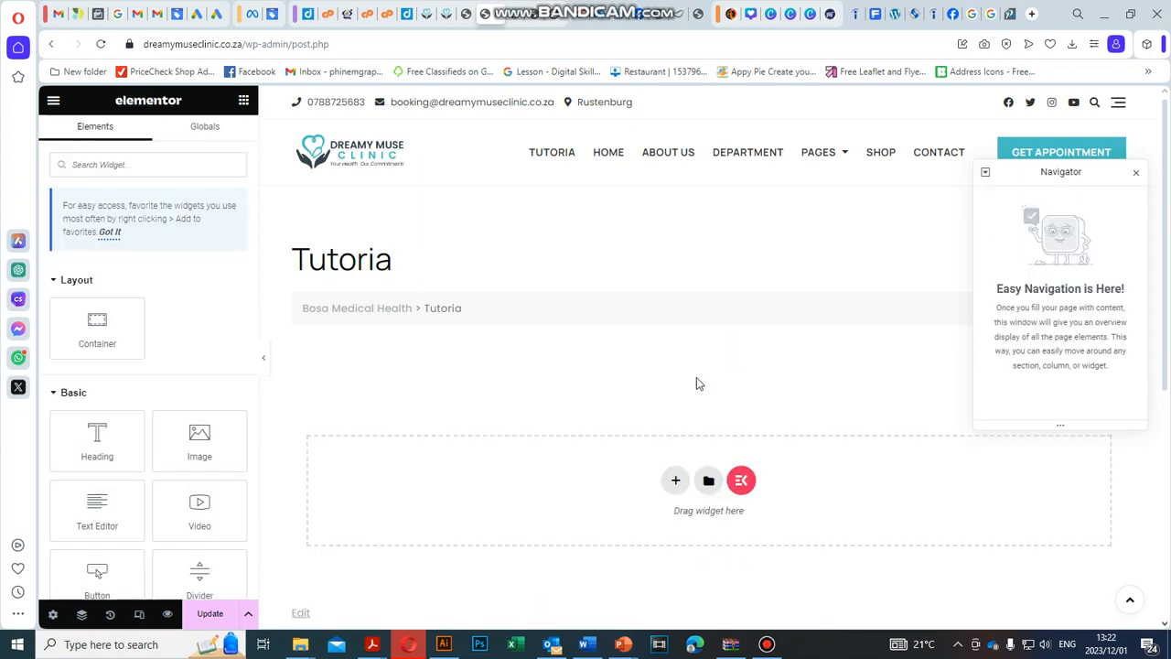
{"action": "mouse_move", "coordinate": [483, 29]}
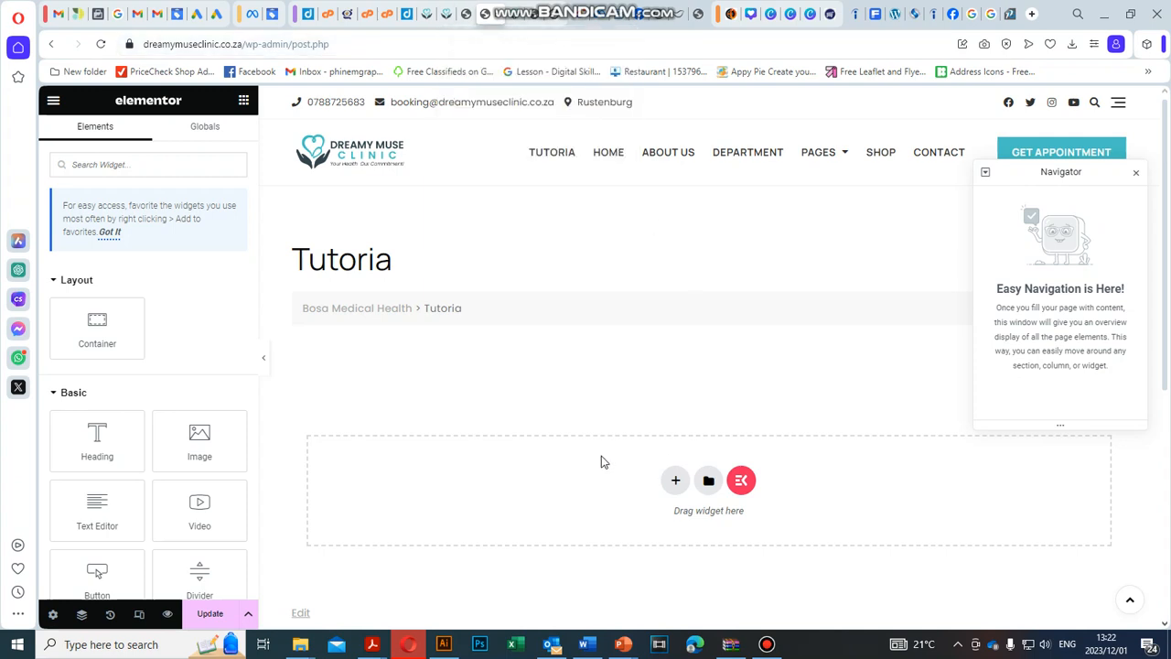
{"action": "mouse_move", "coordinate": [602, 457]}
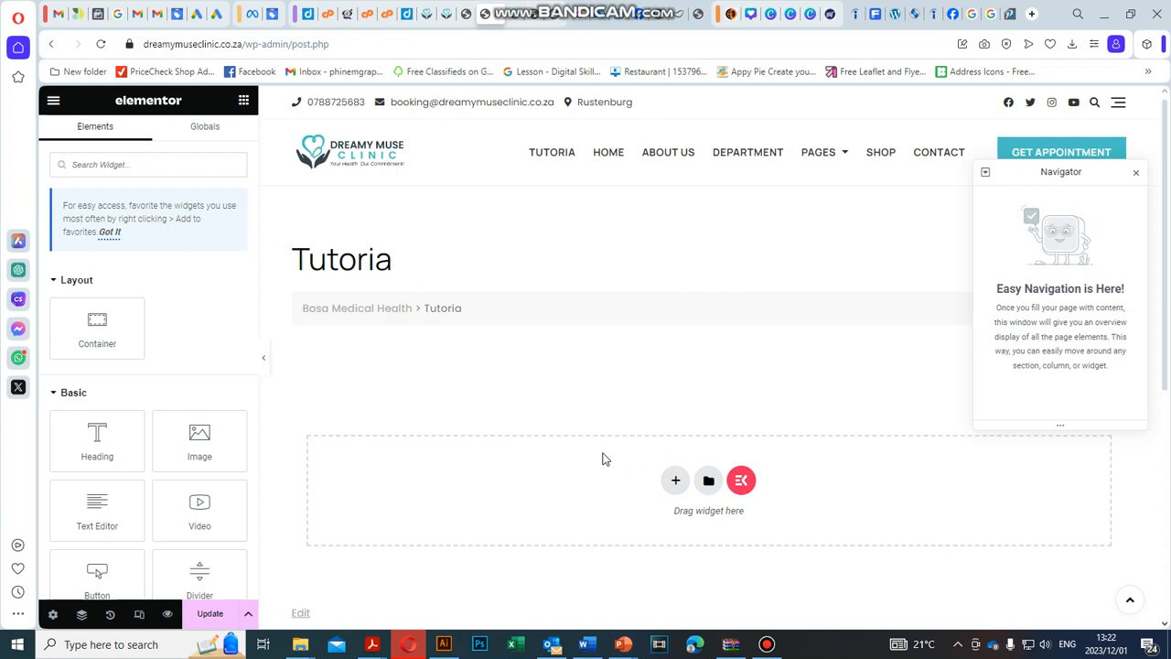
{"action": "mouse_move", "coordinate": [461, 102]}
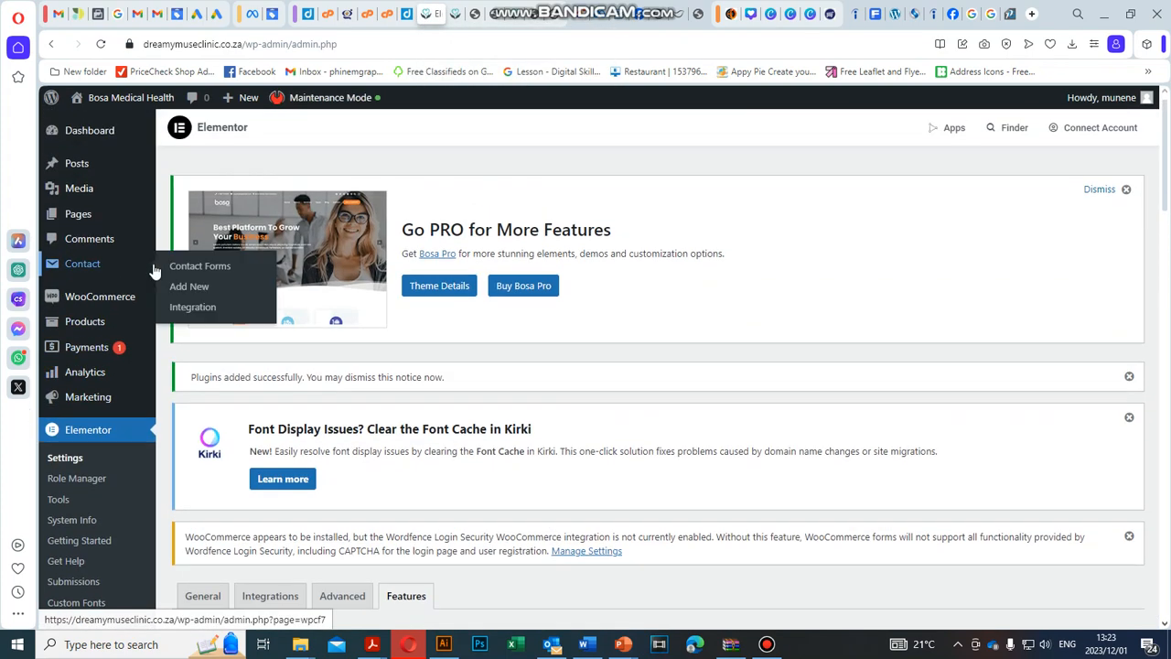
{"action": "left_click", "coordinate": [66, 457]}
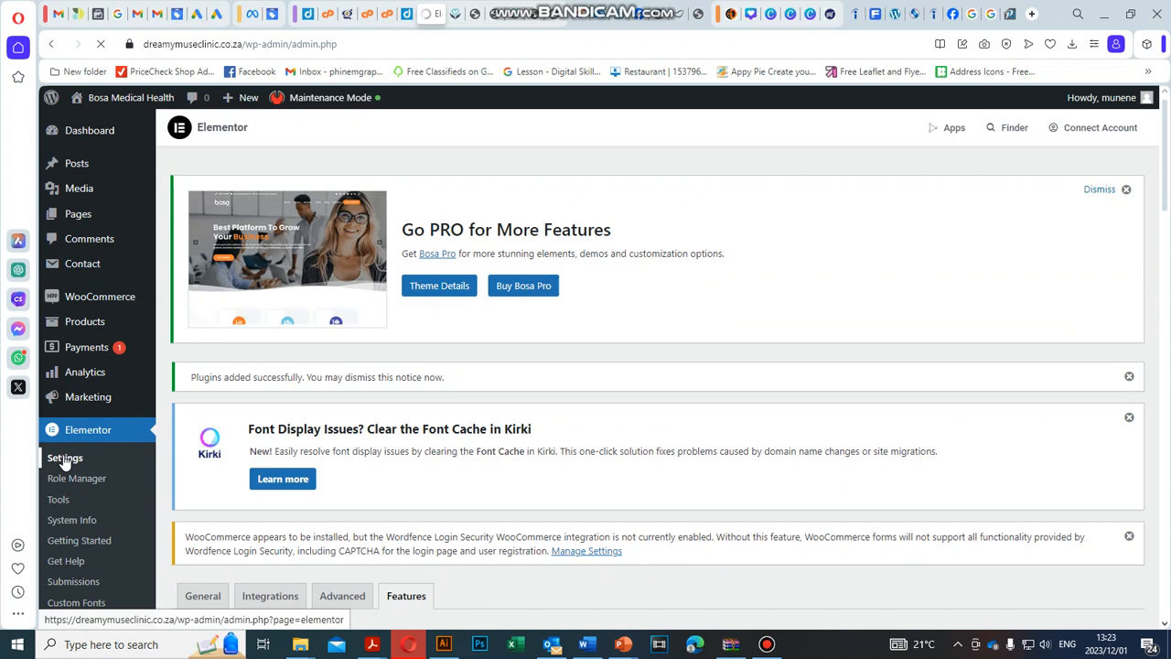
{"action": "left_click", "coordinate": [201, 596]}
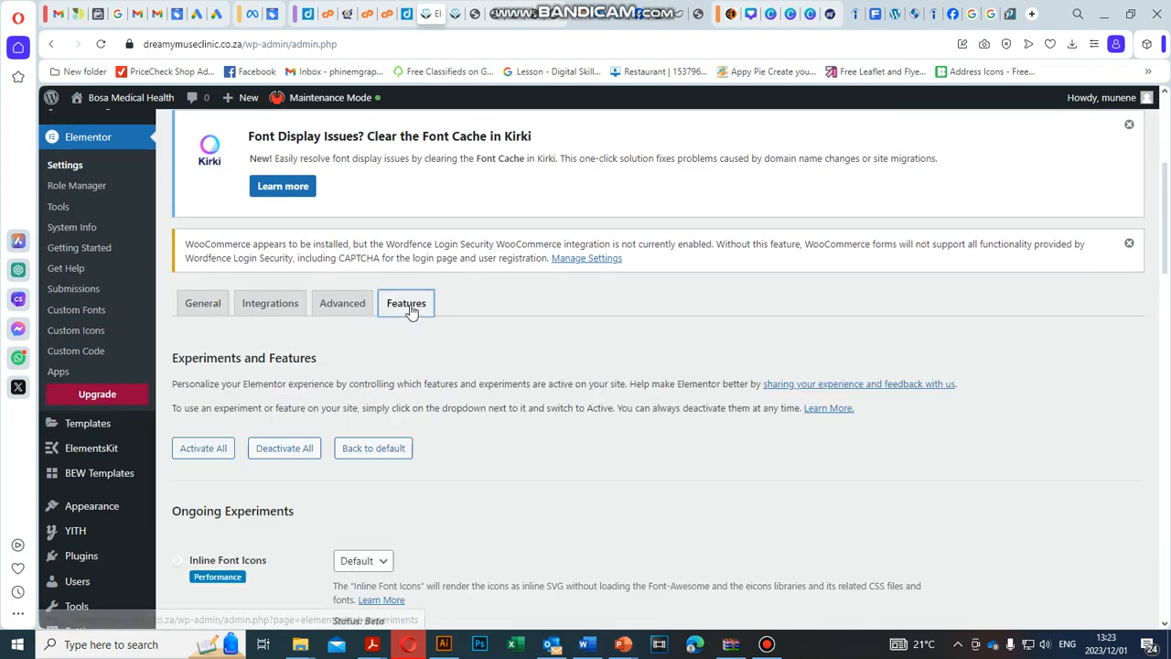
Step: Scroll to the Flexbox Container experiment (Active) and reveal its status choices
{"action": "scroll", "scroll_direction": "down", "scroll_amount": 3}
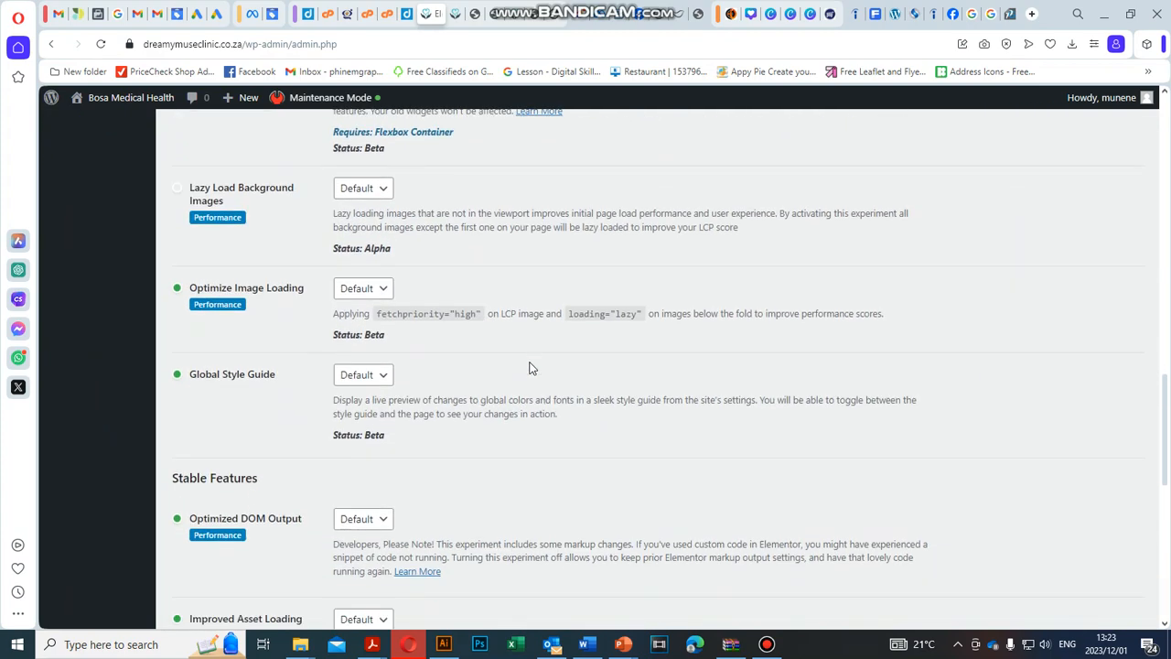
{"action": "scroll", "scroll_direction": "down", "scroll_amount": 3}
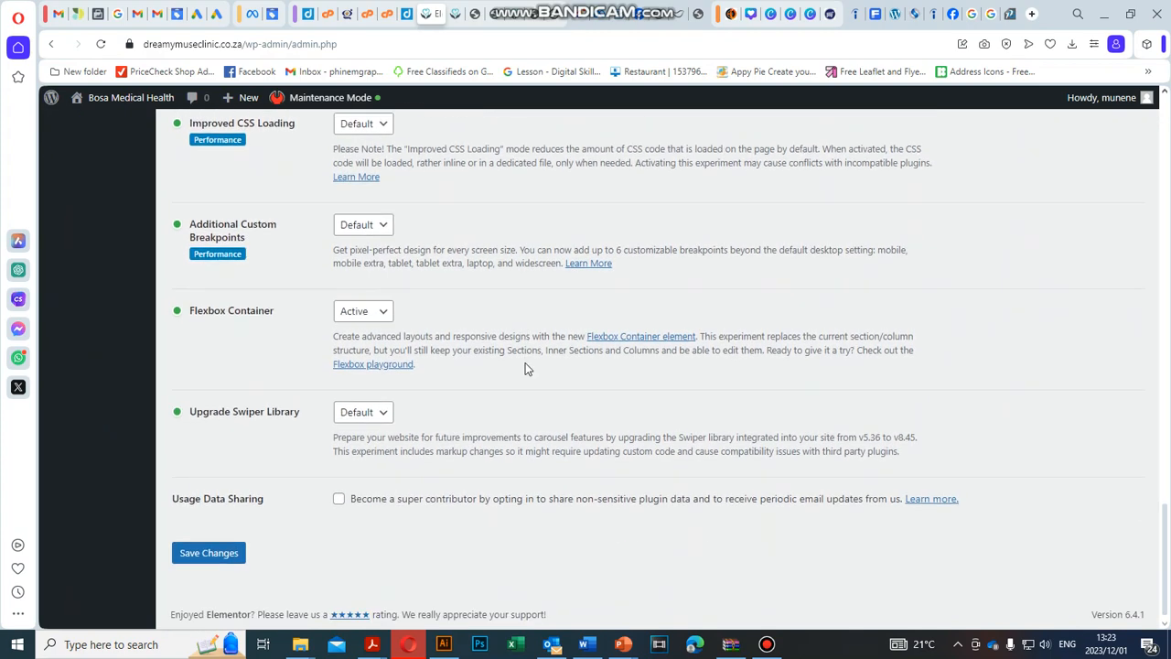
{"action": "mouse_move", "coordinate": [211, 320]}
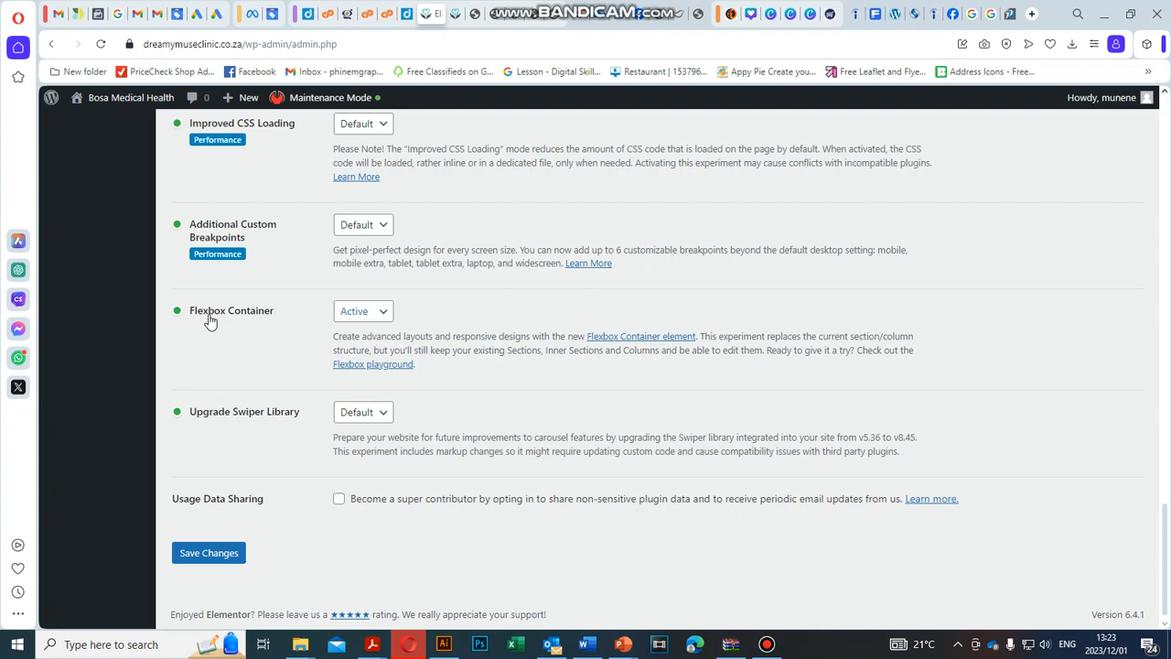
{"action": "mouse_move", "coordinate": [384, 322]}
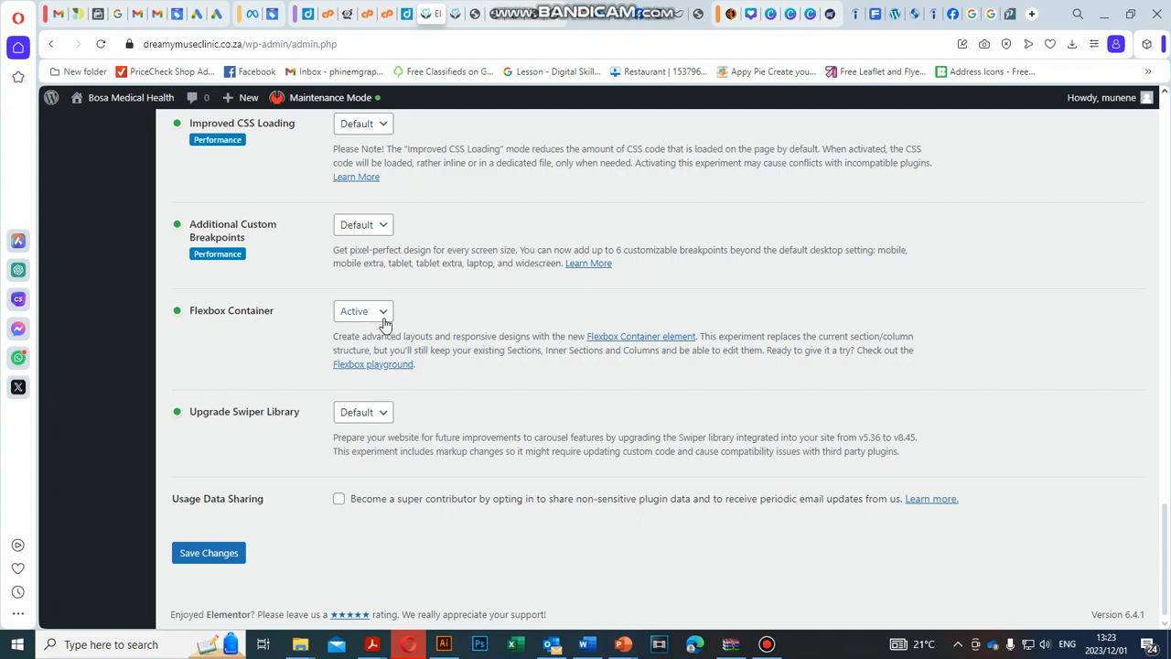
{"action": "mouse_move", "coordinate": [385, 322]}
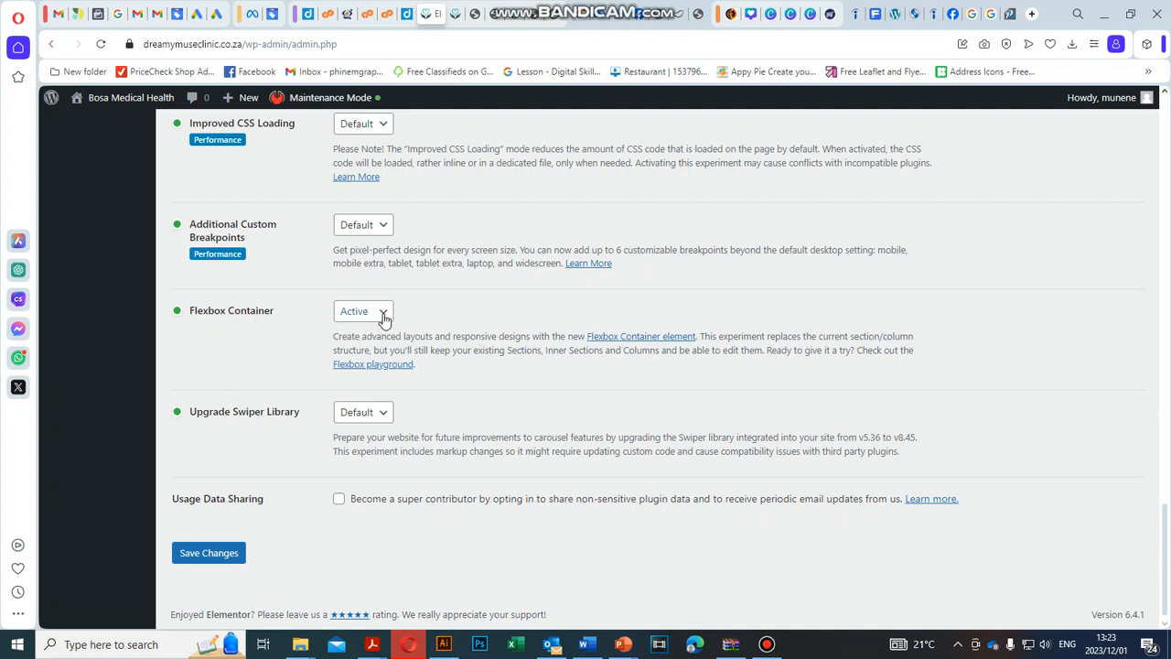
{"action": "left_click", "coordinate": [362, 311]}
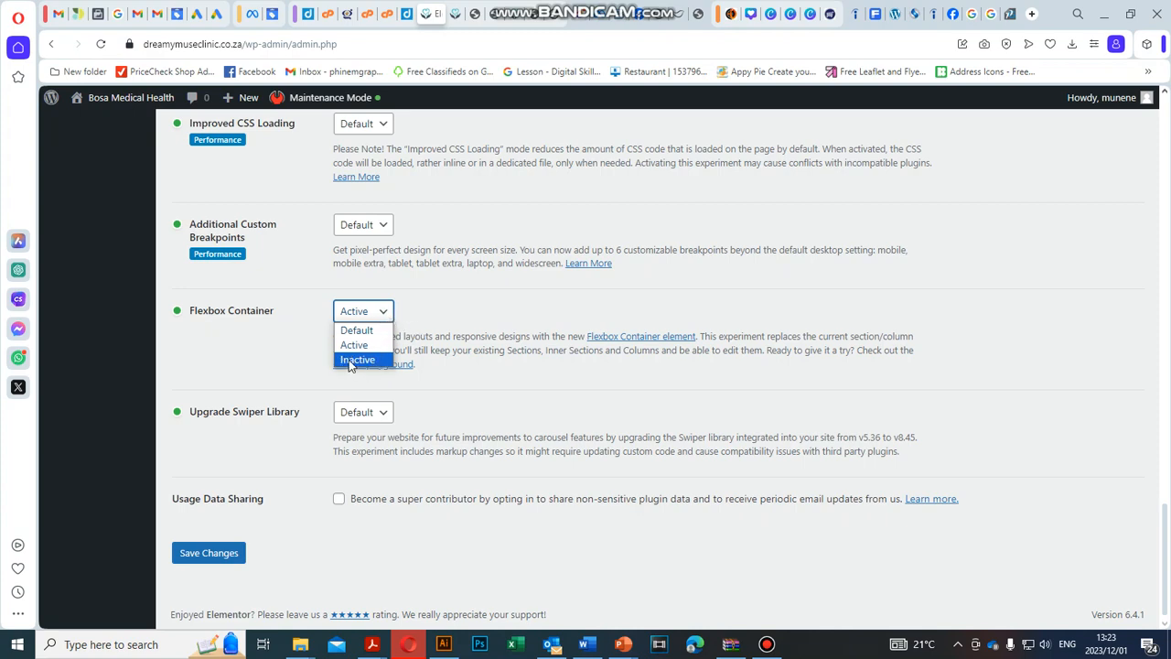
{"action": "left_click", "coordinate": [357, 359]}
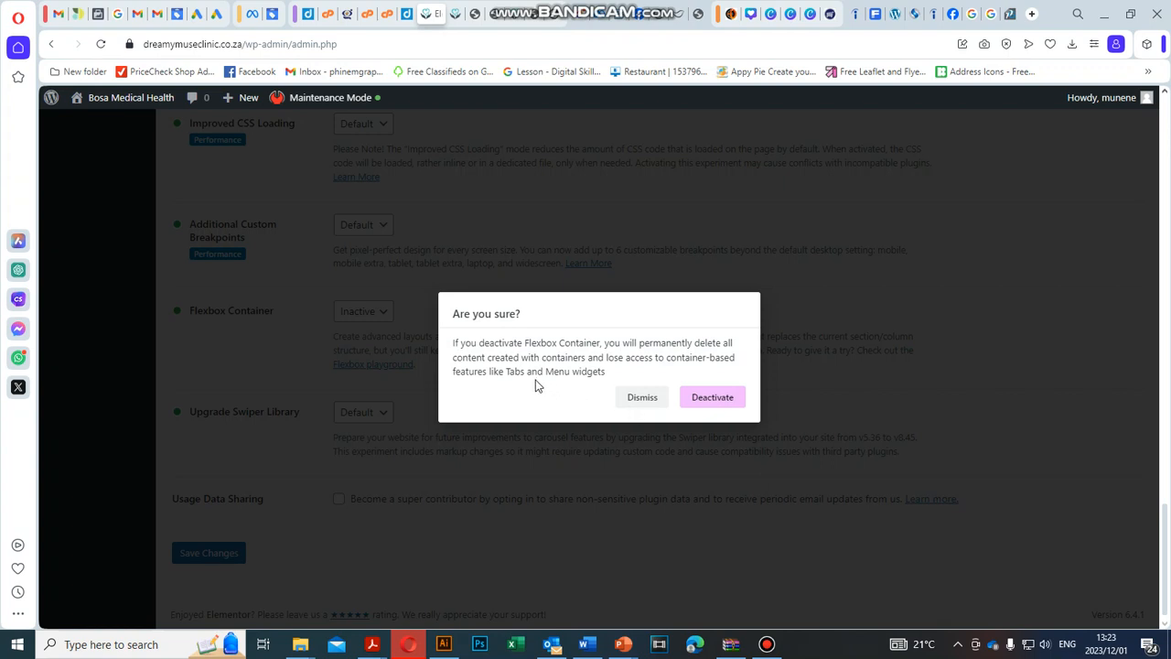
{"action": "mouse_move", "coordinate": [496, 355]}
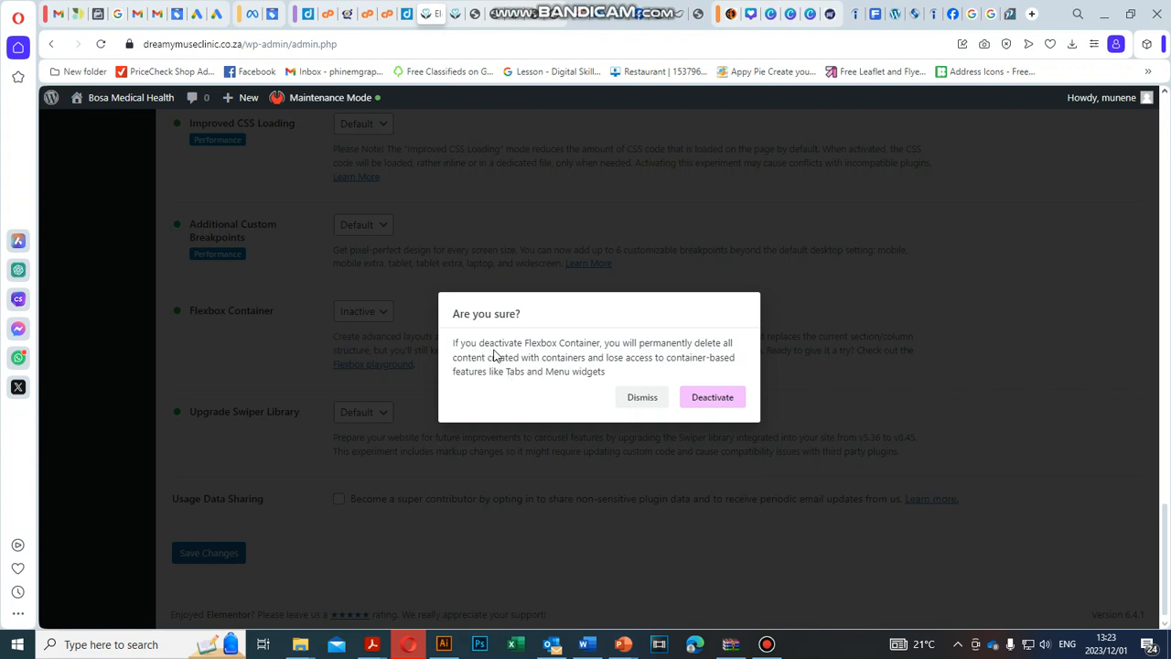
{"action": "mouse_move", "coordinate": [607, 359]}
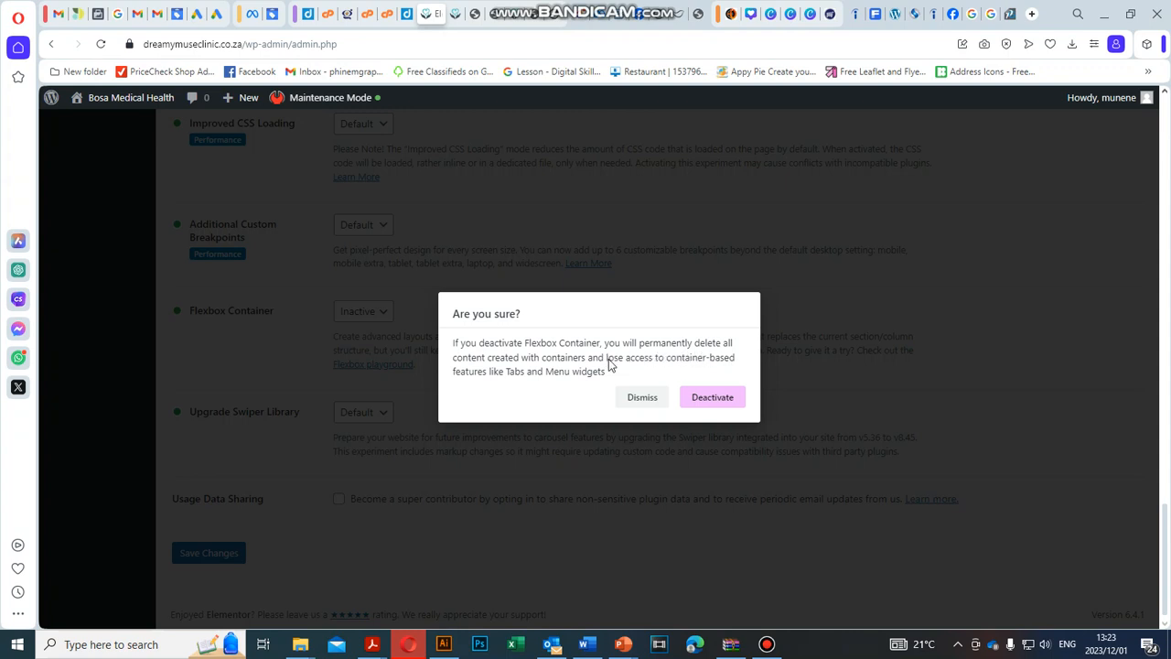
{"action": "mouse_move", "coordinate": [567, 373]}
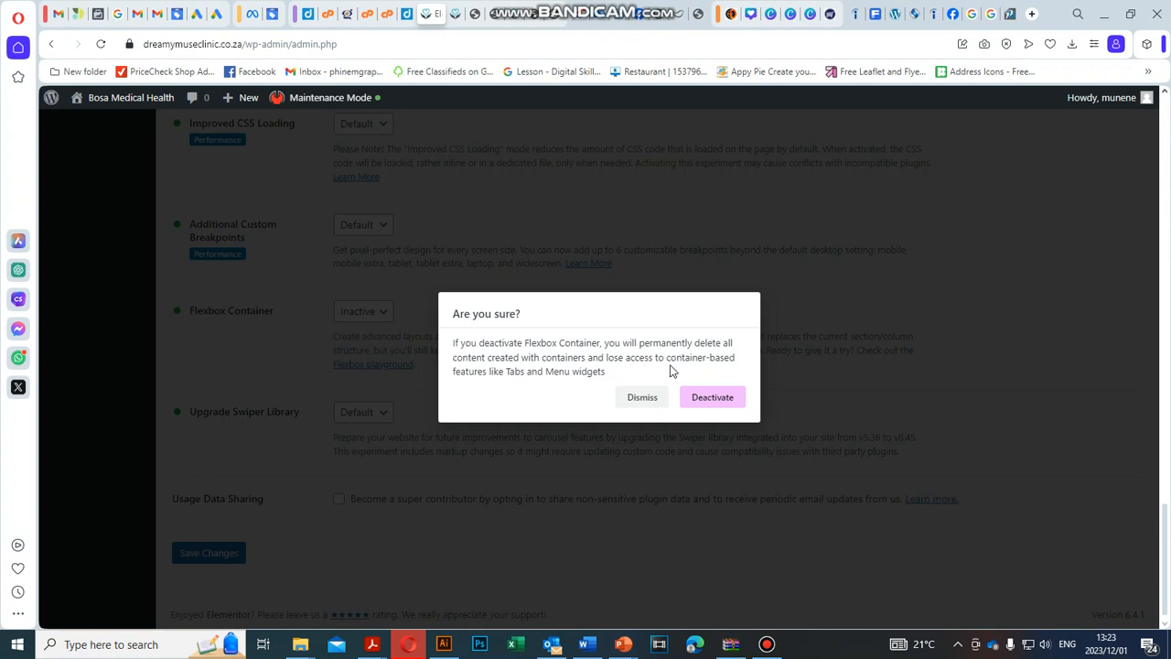
{"action": "mouse_move", "coordinate": [524, 386]}
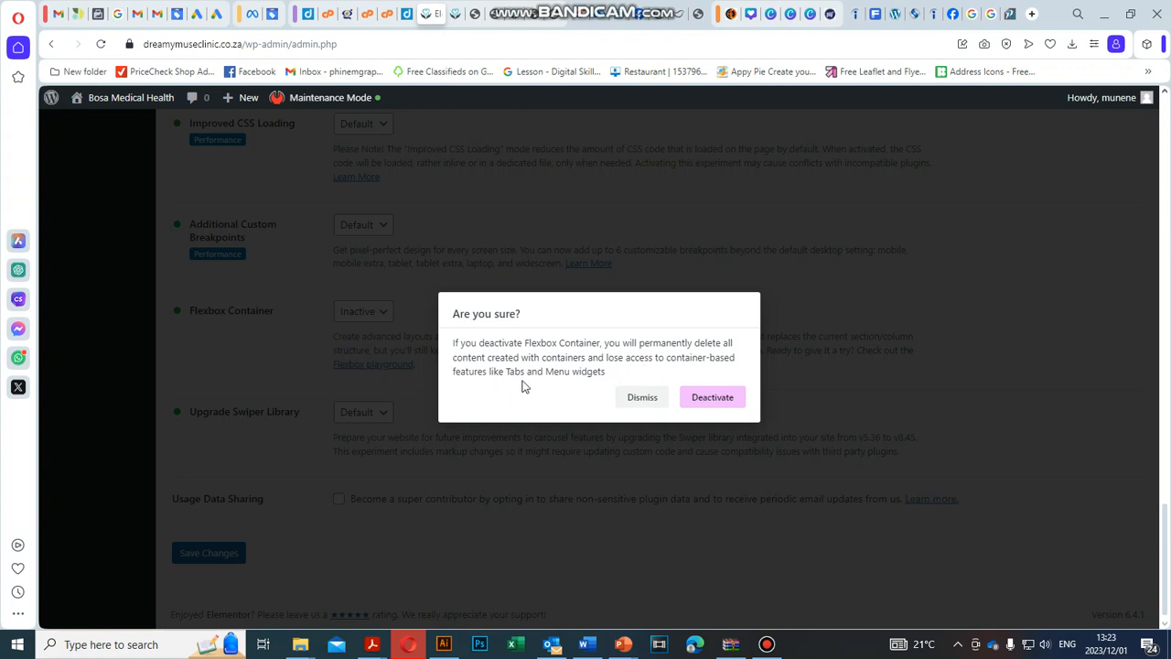
{"action": "mouse_move", "coordinate": [578, 388]}
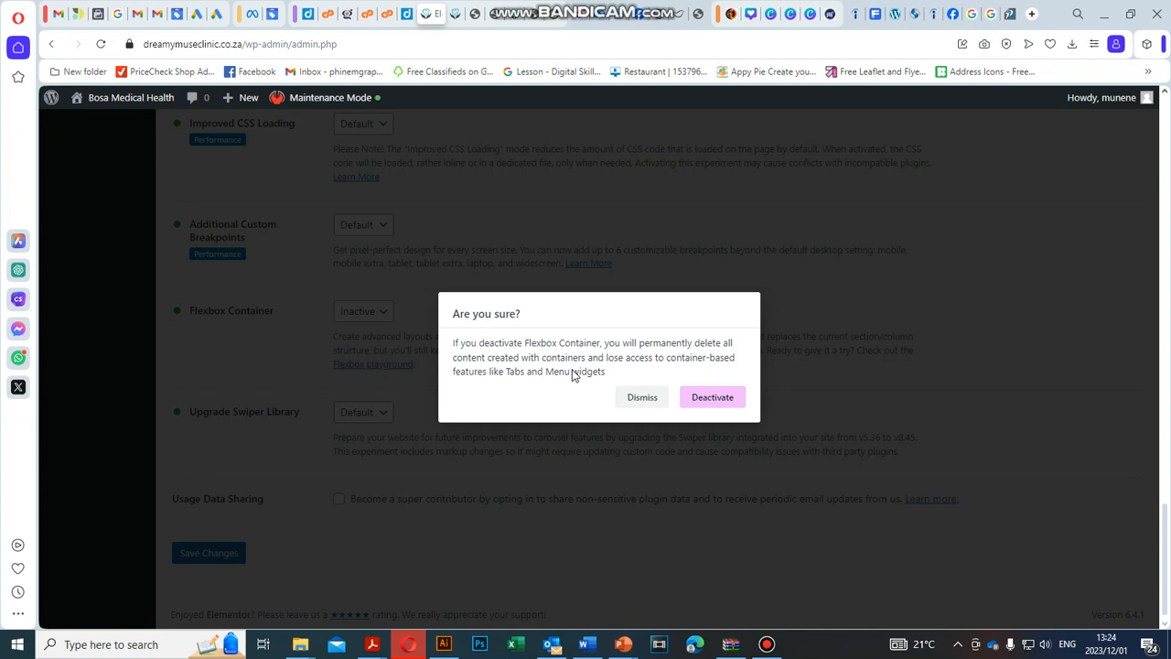
{"action": "left_click", "coordinate": [712, 395]}
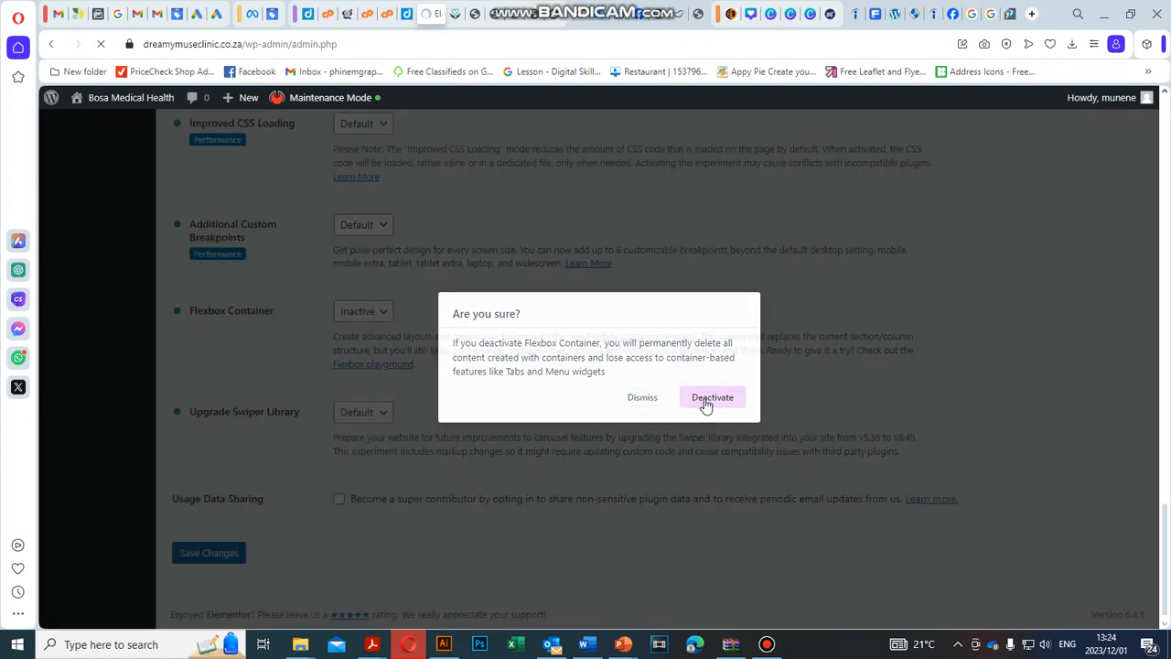
Step: Confirm Deactivate for Flexbox Container and save the experiment settings
{"action": "left_click", "coordinate": [711, 395]}
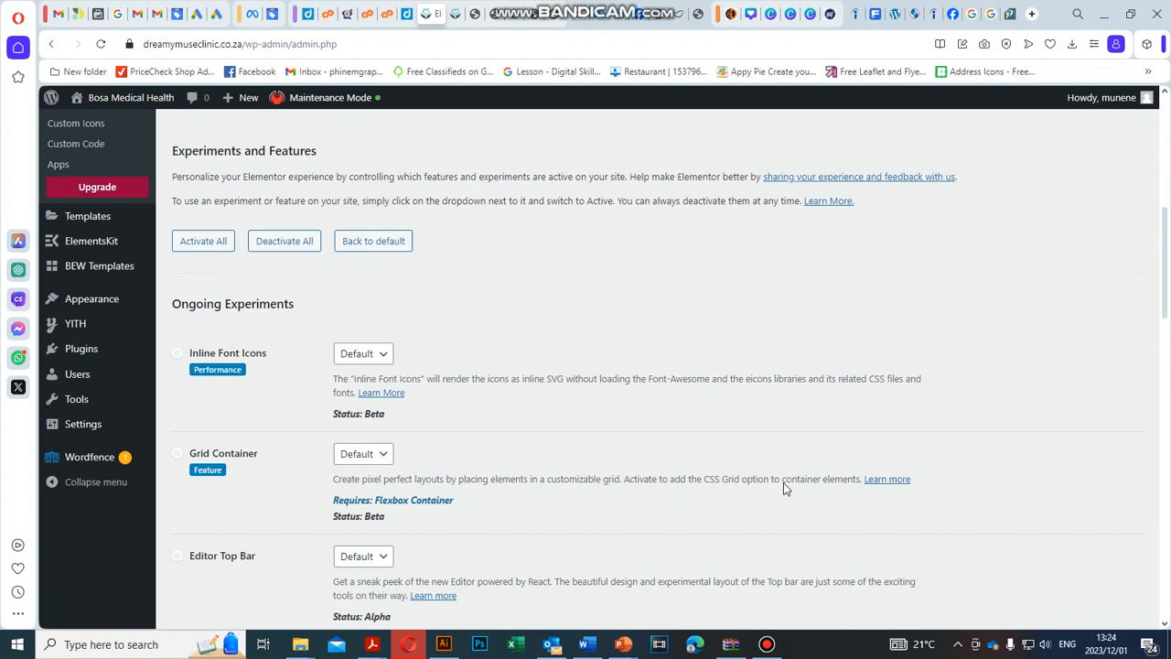
{"action": "scroll", "scroll_direction": "down", "scroll_amount": 3}
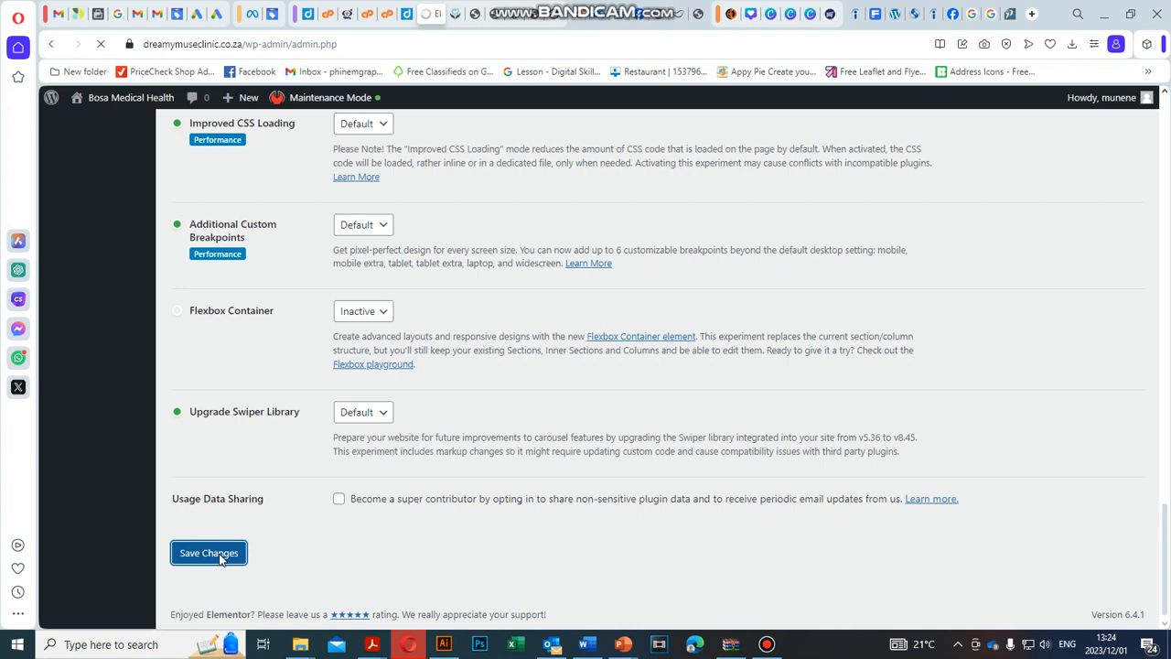
{"action": "left_click", "coordinate": [208, 552]}
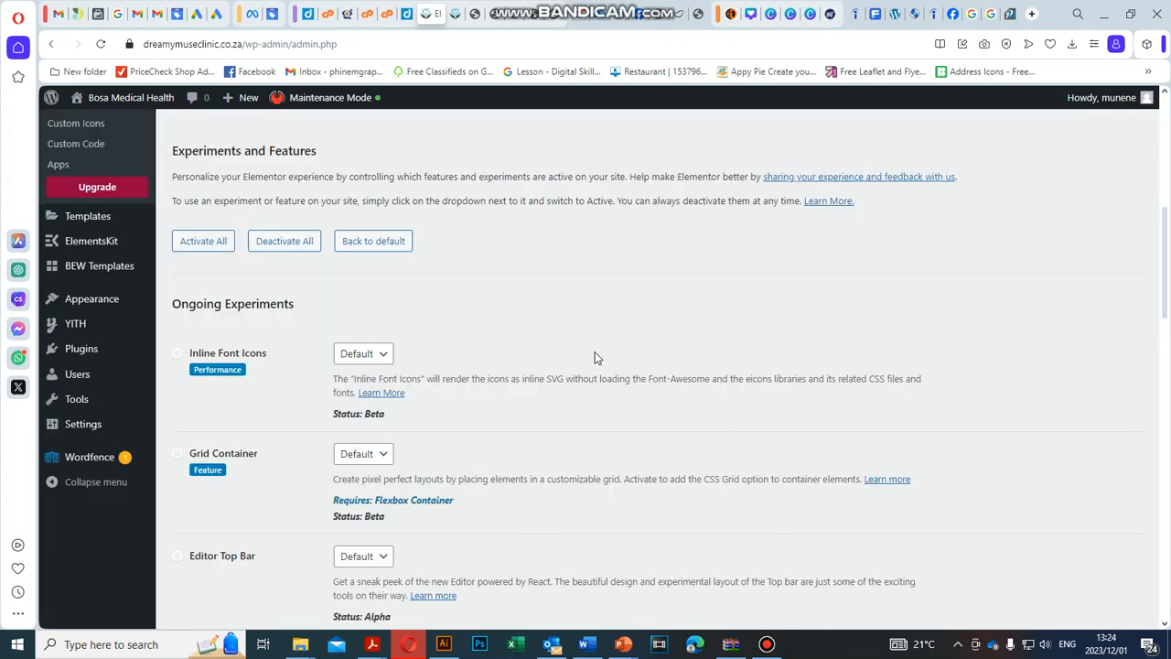
{"action": "scroll", "scroll_direction": "down", "scroll_amount": 3}
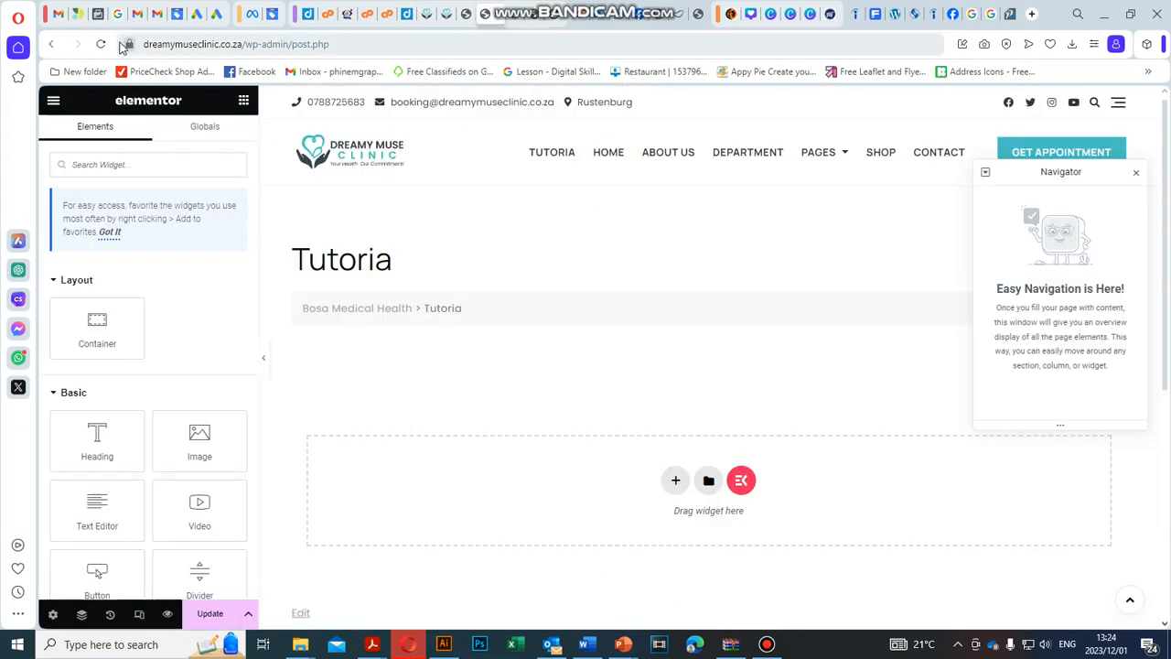
Step: Reload the editor, confirming the 'Reload site?' prompt, so Inner Section appears
{"action": "left_click", "coordinate": [102, 44]}
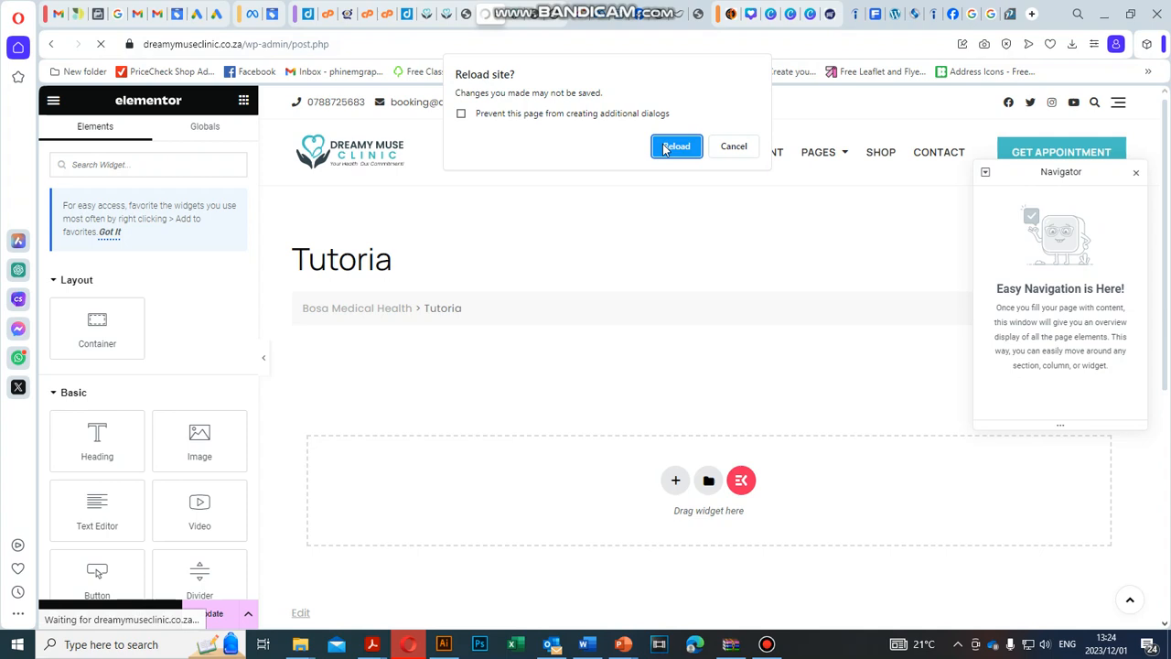
{"action": "left_click", "coordinate": [677, 146]}
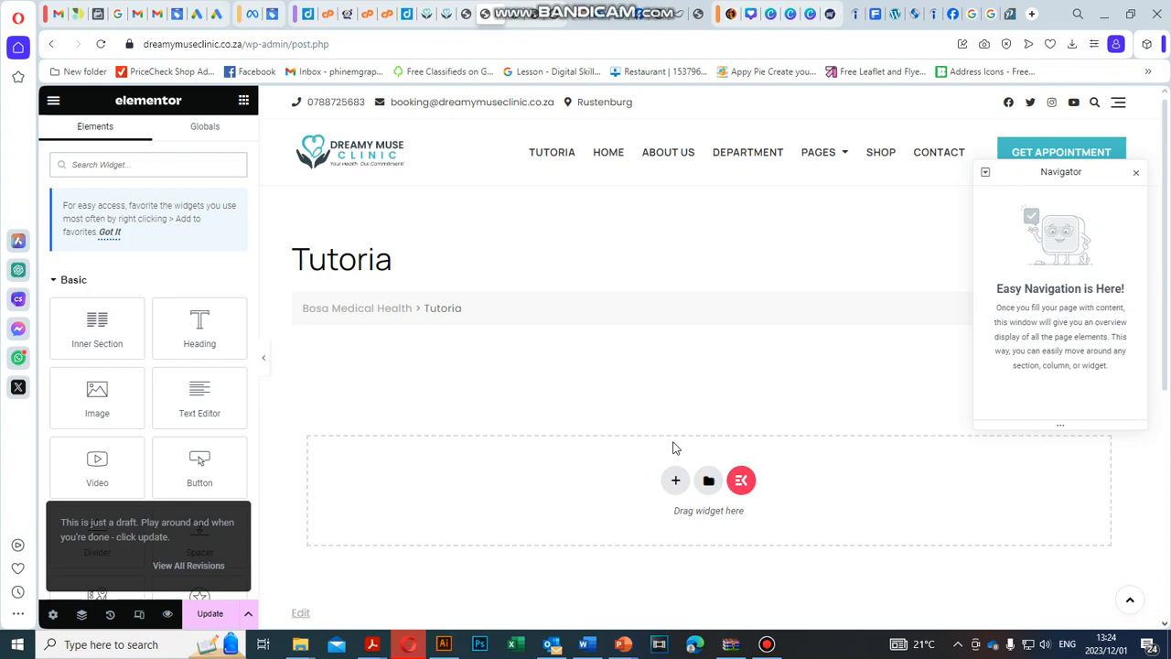
{"action": "mouse_move", "coordinate": [802, 472]}
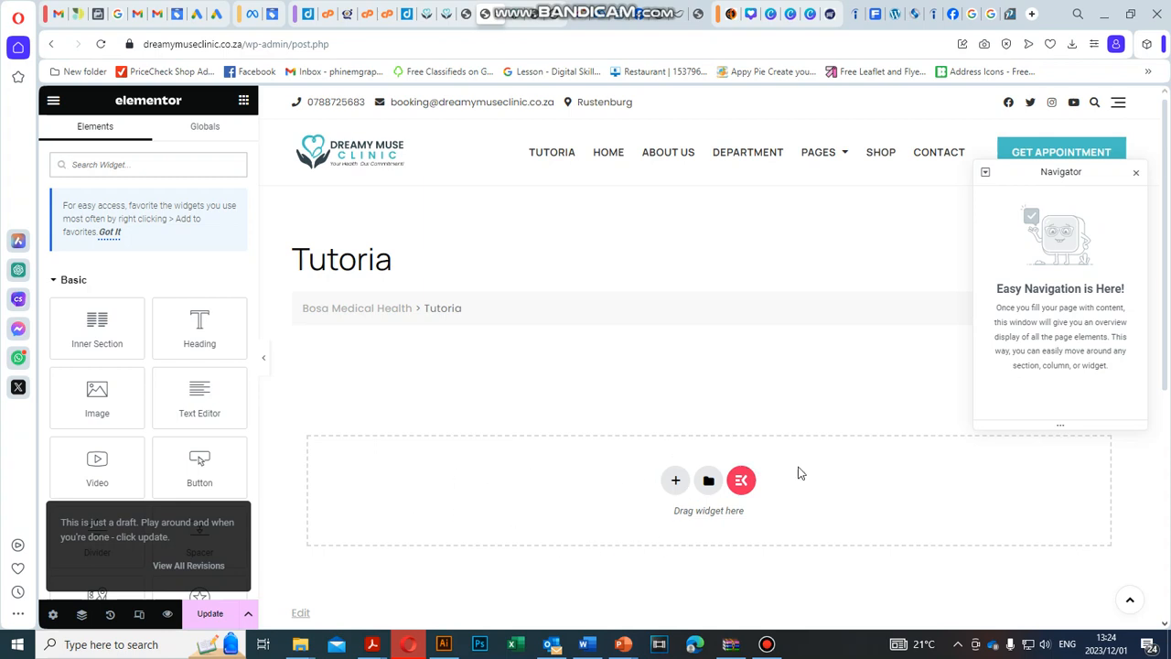
{"action": "mouse_move", "coordinate": [675, 479]}
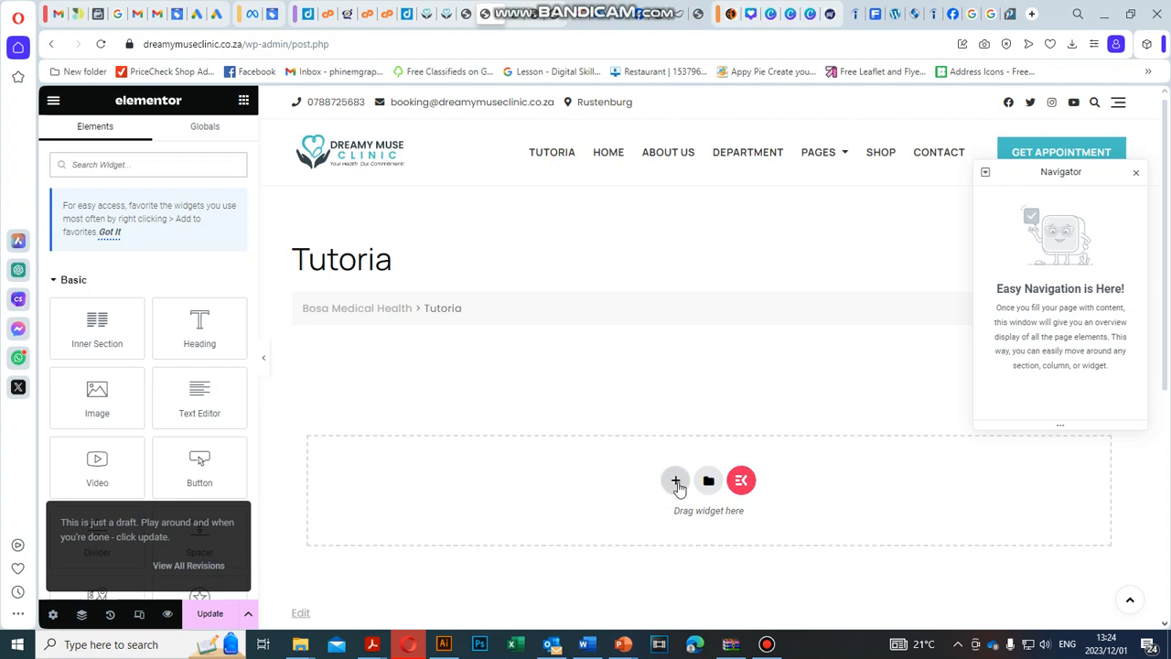
Step: Add a new section with the two-column structure, then return to the Elements list
{"action": "left_click", "coordinate": [677, 479]}
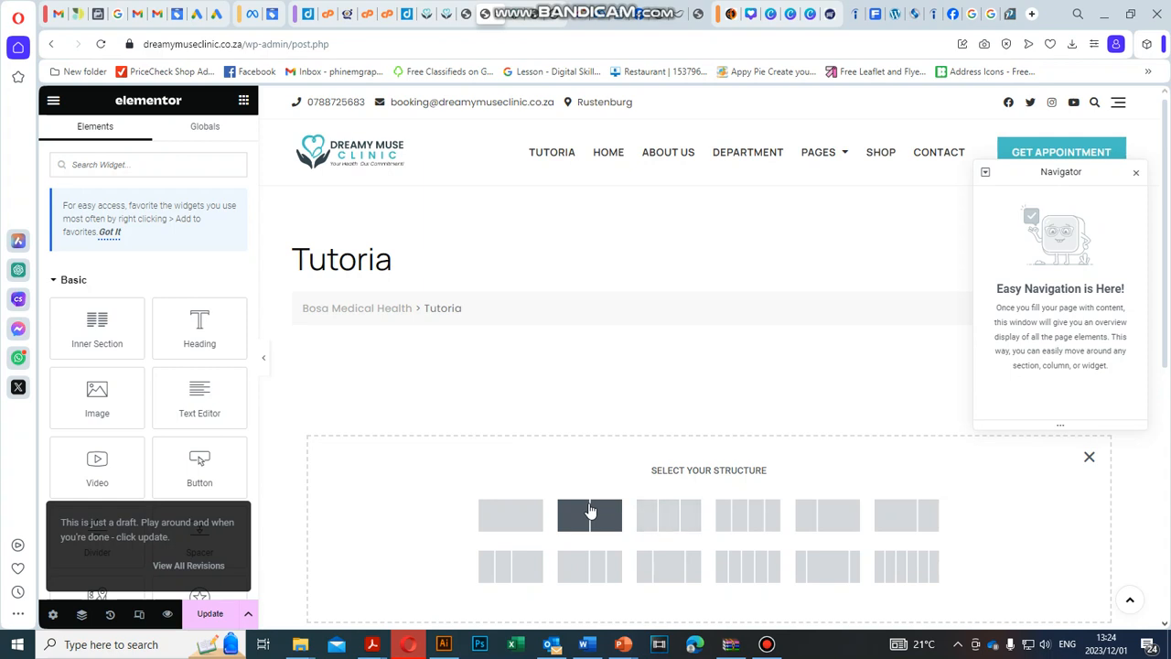
{"action": "left_click", "coordinate": [589, 514]}
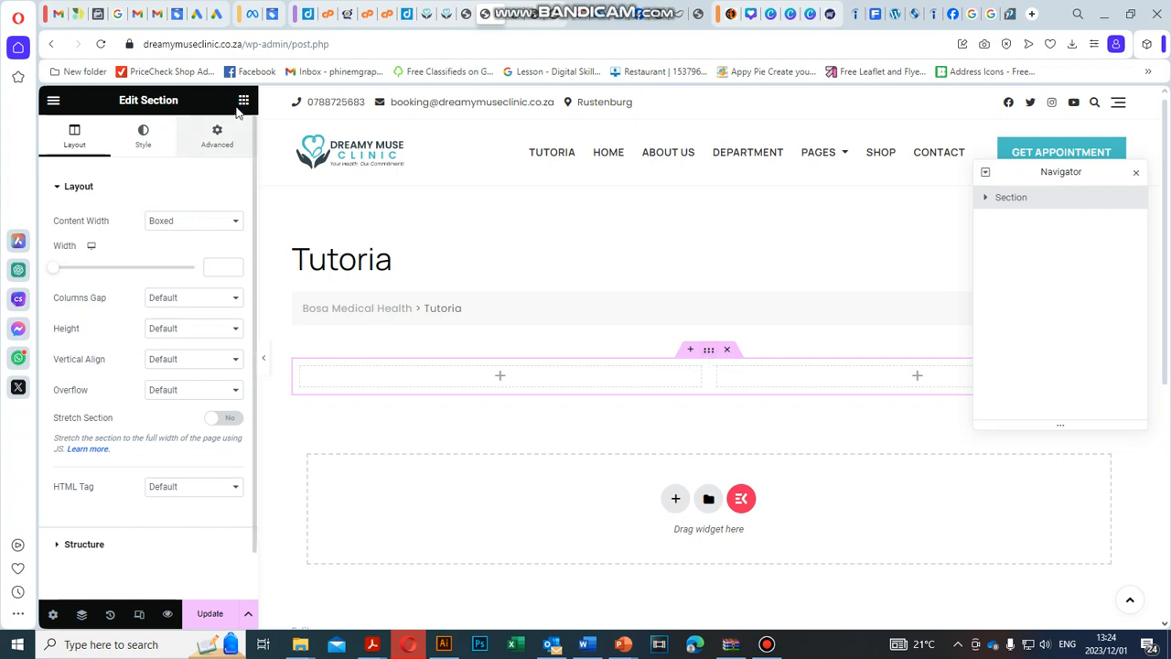
{"action": "left_click", "coordinate": [243, 99]}
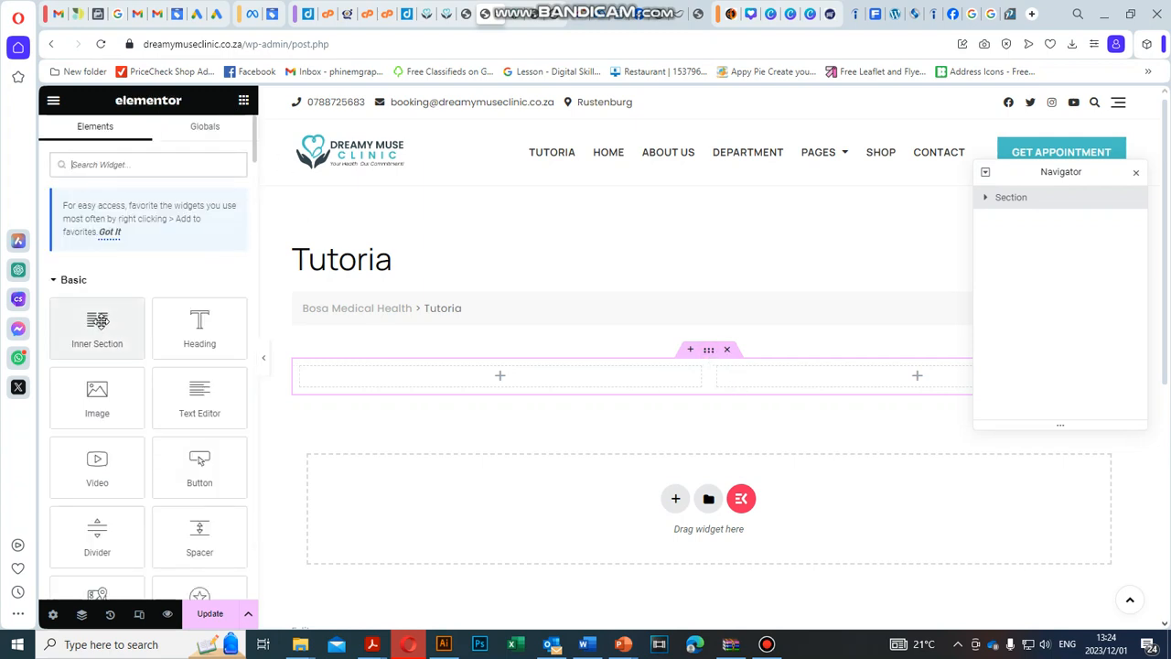